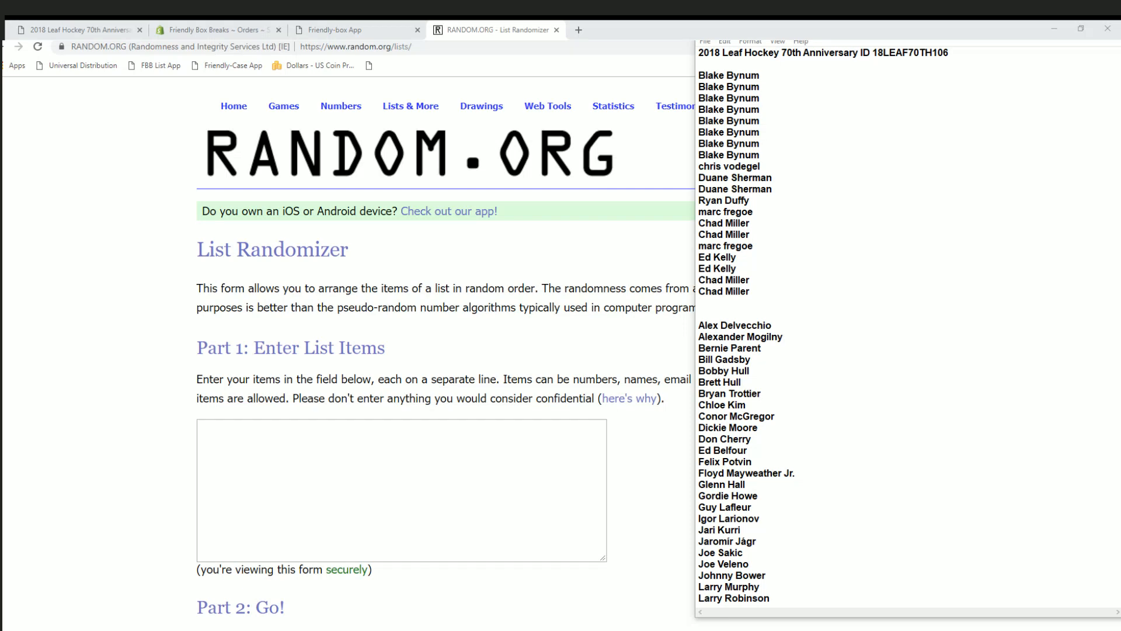
mouse_move(582, 269)
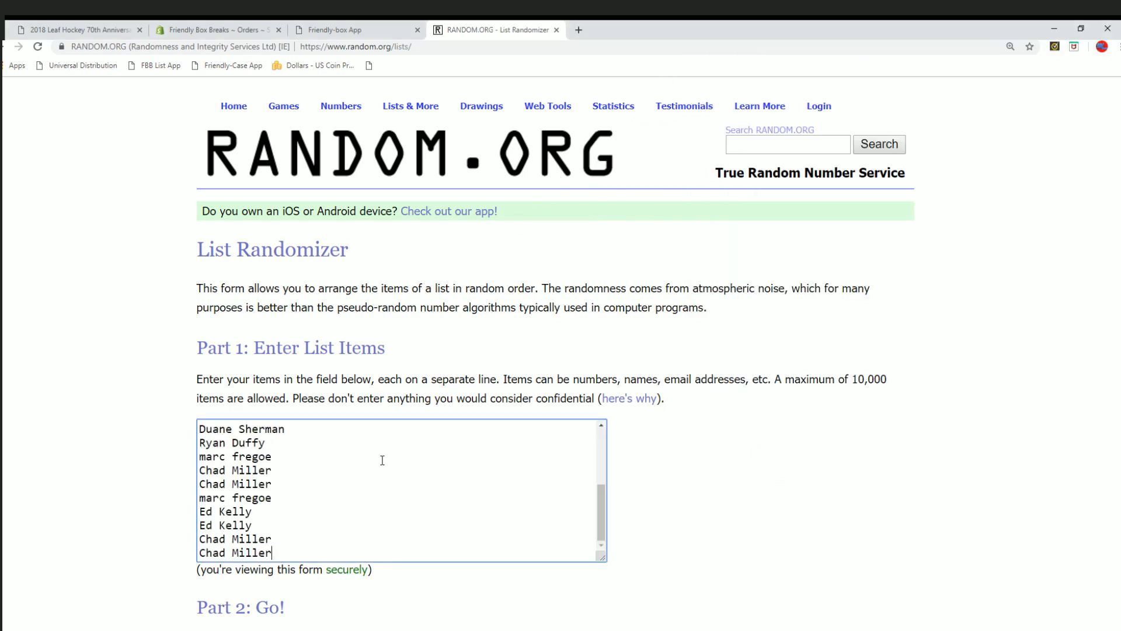
Randomize the 40 owner names, then reshuffle them three more times for a final order.
scroll(down, 3)
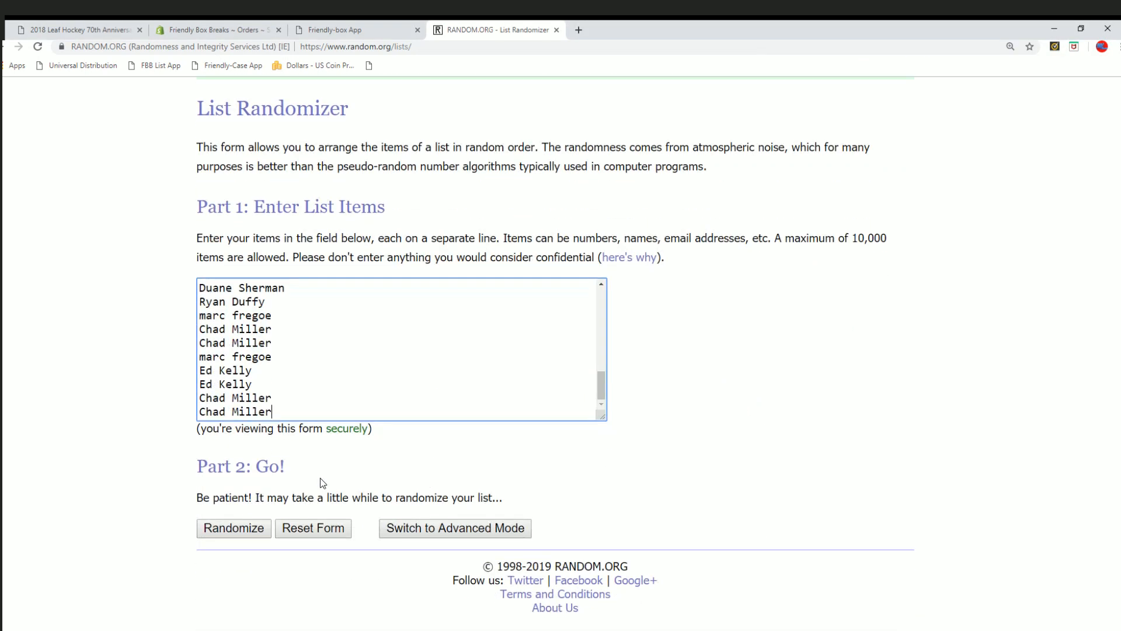
click(234, 528)
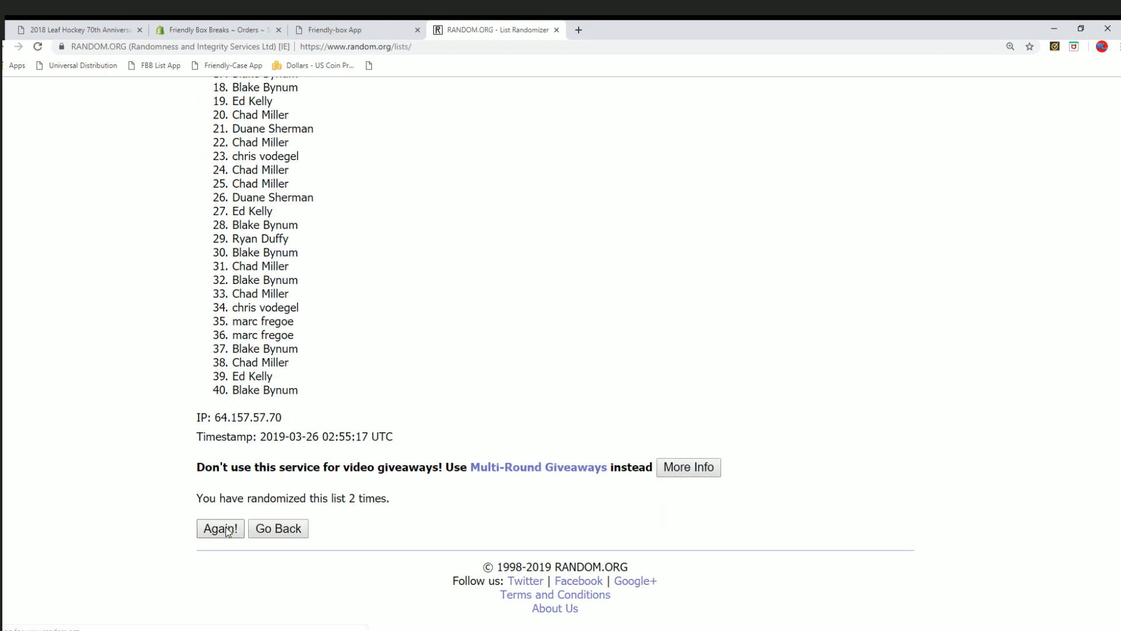
click(221, 528)
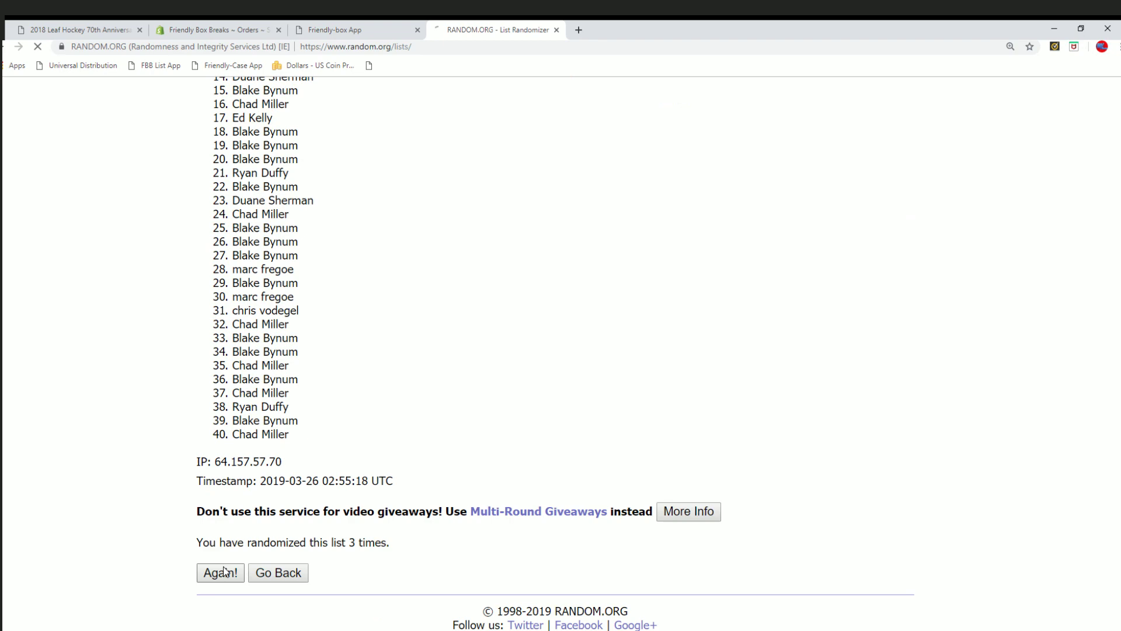
click(219, 572)
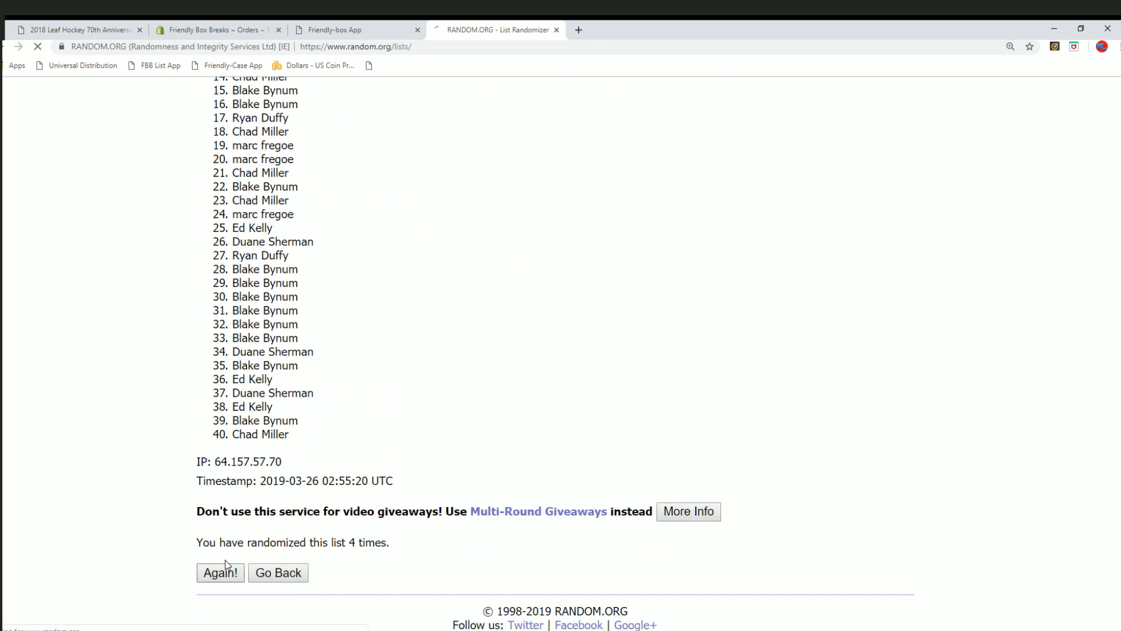
click(221, 573)
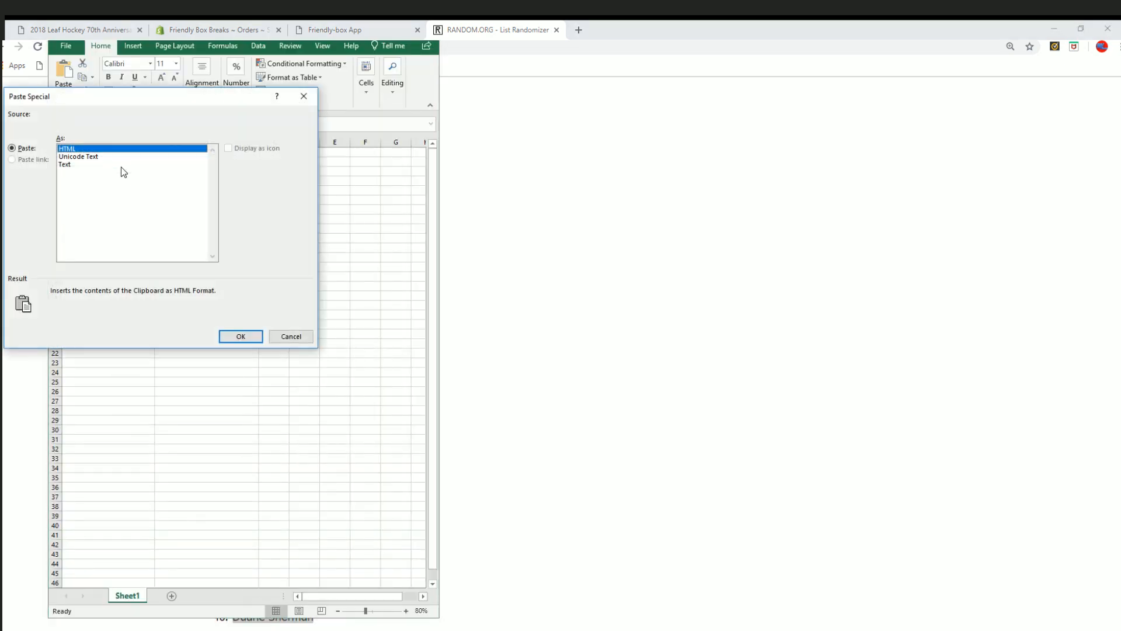
Paste the names as text under OWNERS and move to the first CHECKLIST PLAYERS cell.
click(240, 337)
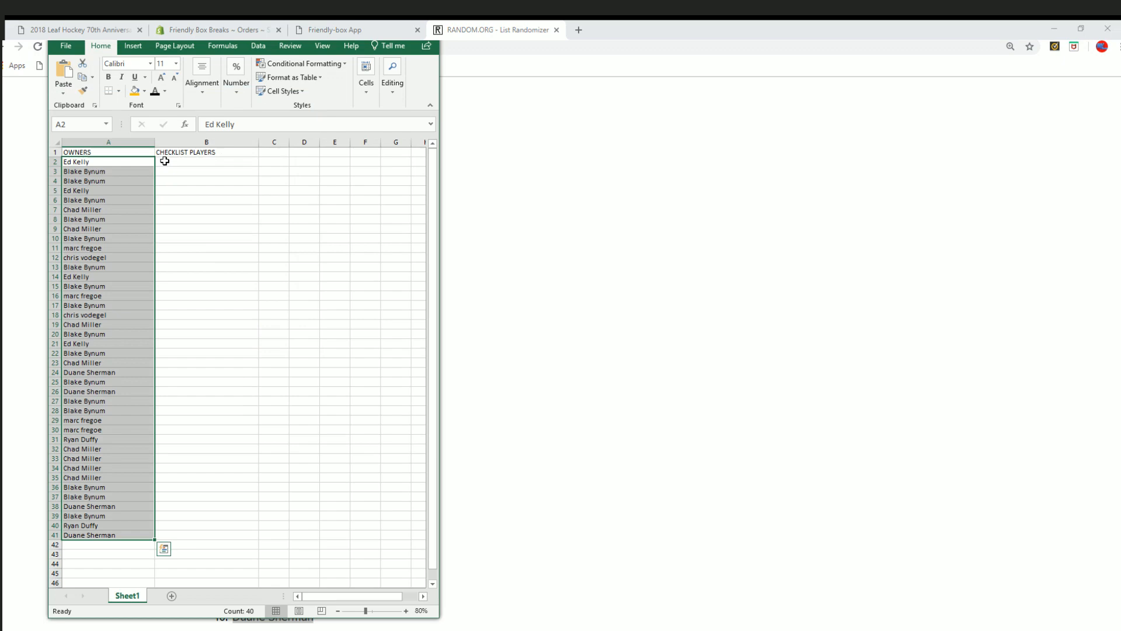
click(170, 161)
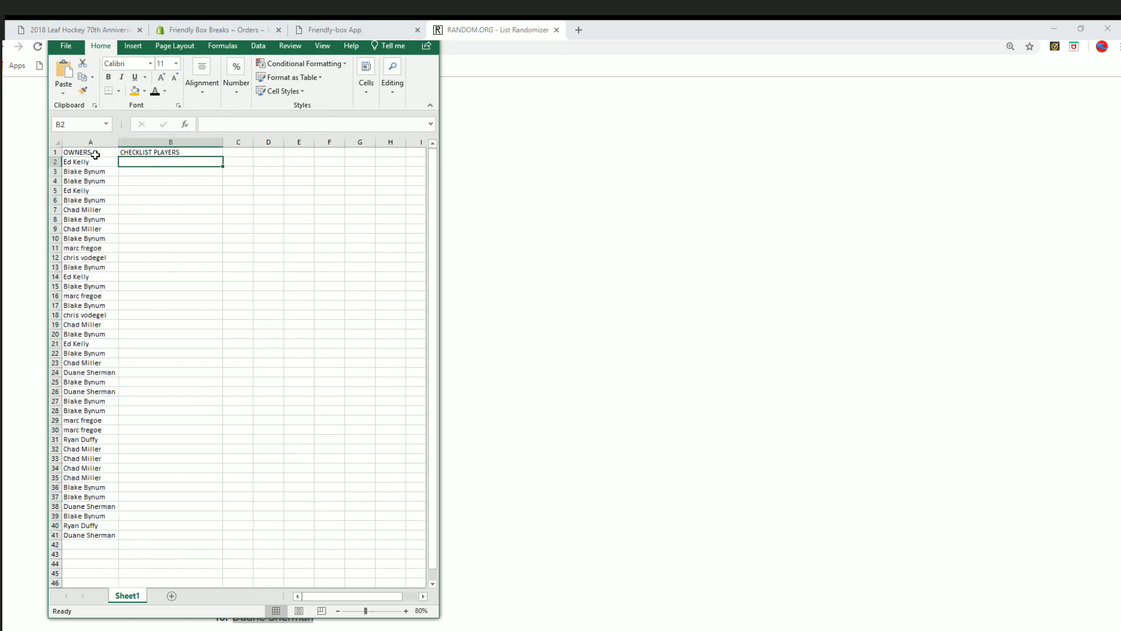
click(410, 106)
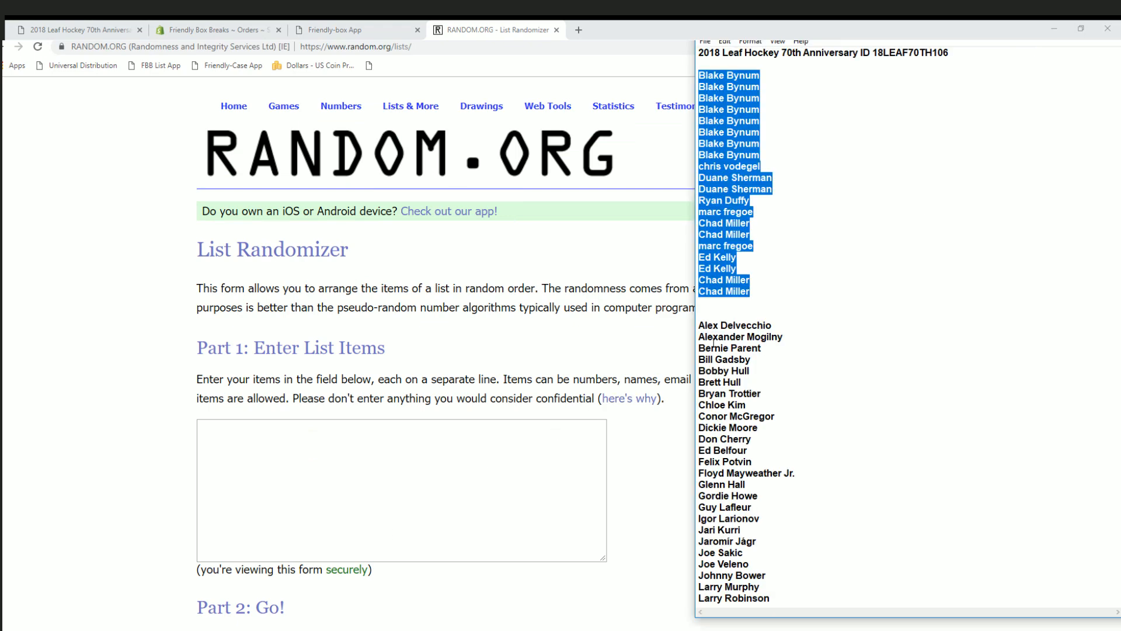
Reshuffle the 40 player names several times and copy the final order ending with Igor Larionov.
scroll(down, 3)
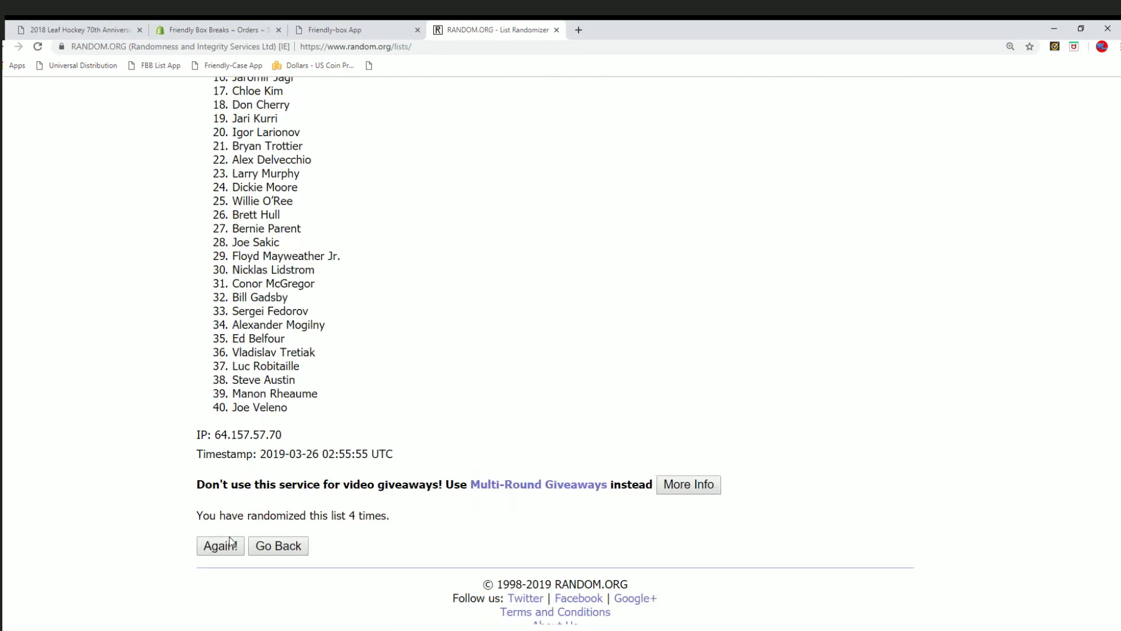
click(221, 546)
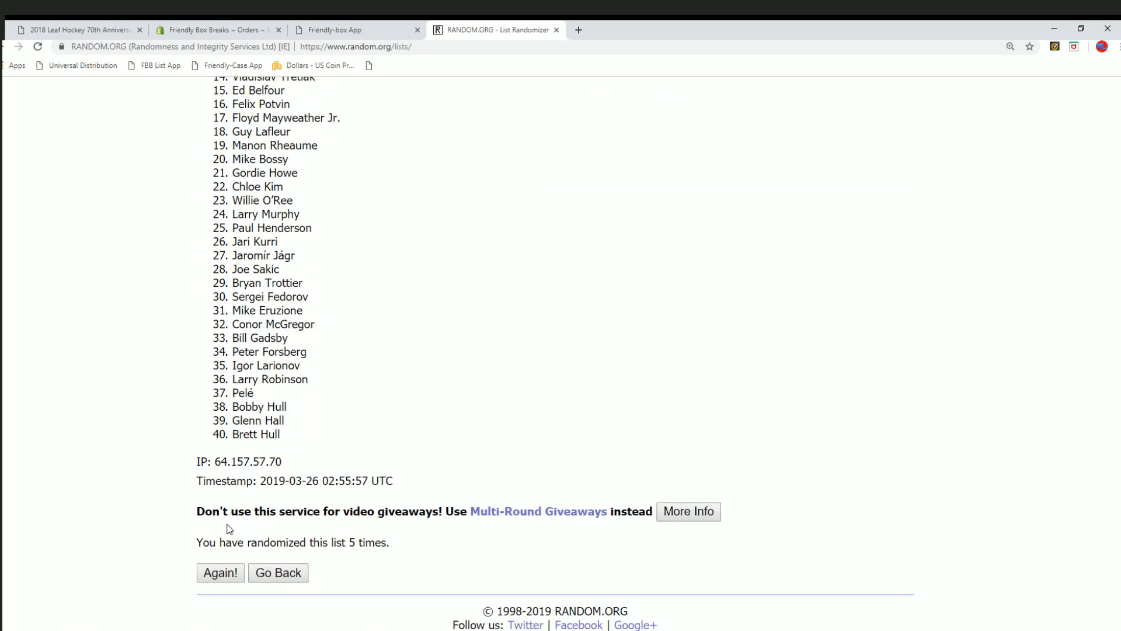
click(220, 572)
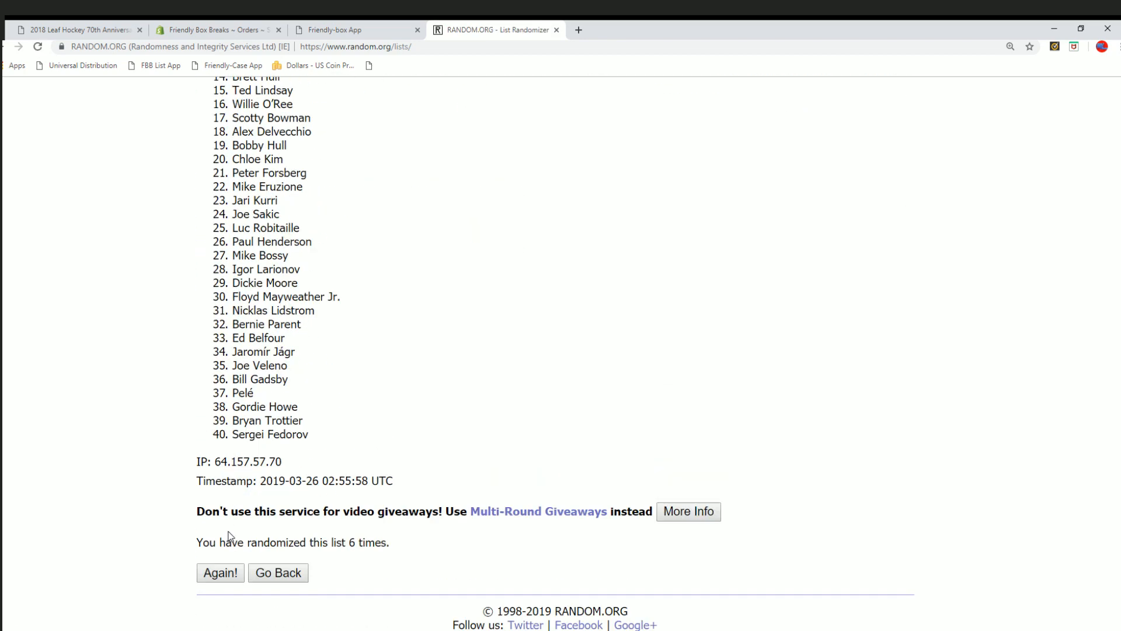
click(220, 572)
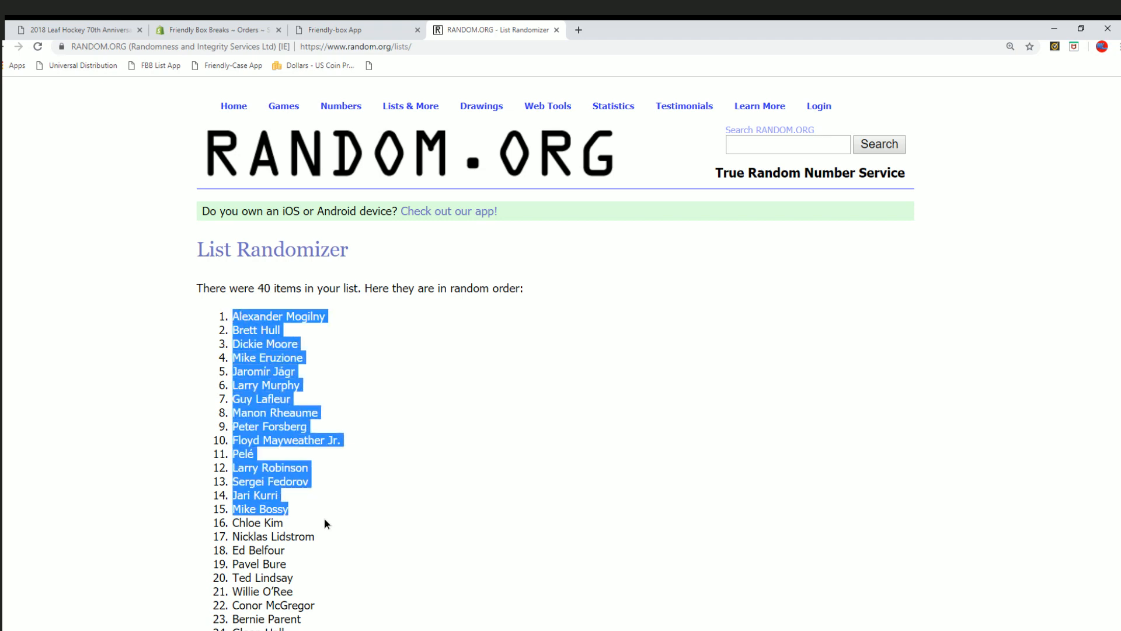
scroll(down, 3)
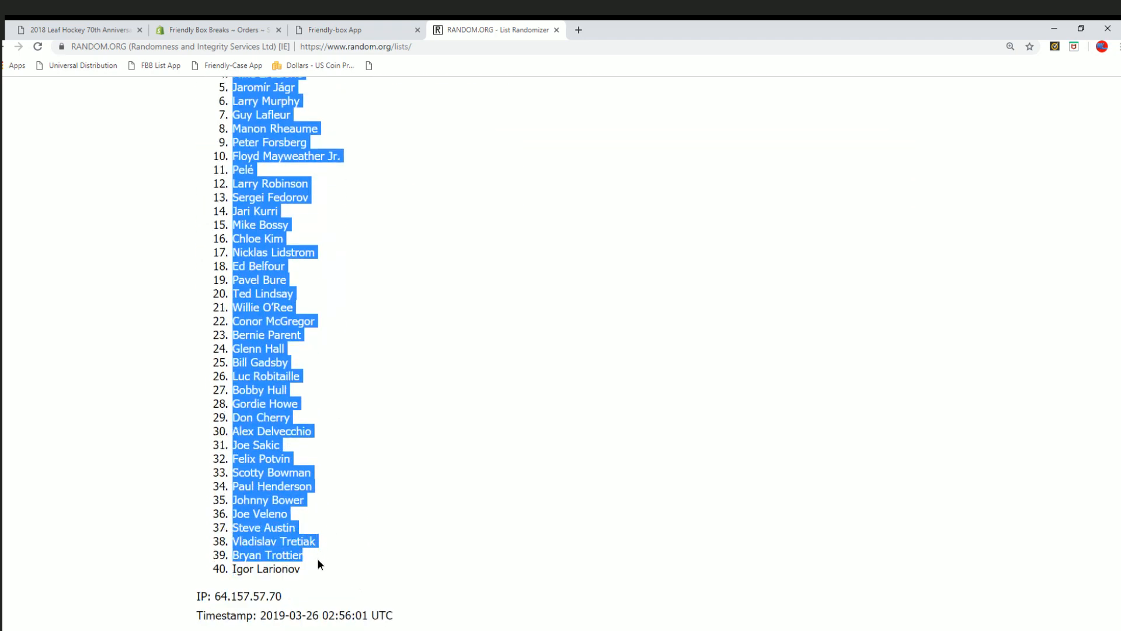
click(265, 569)
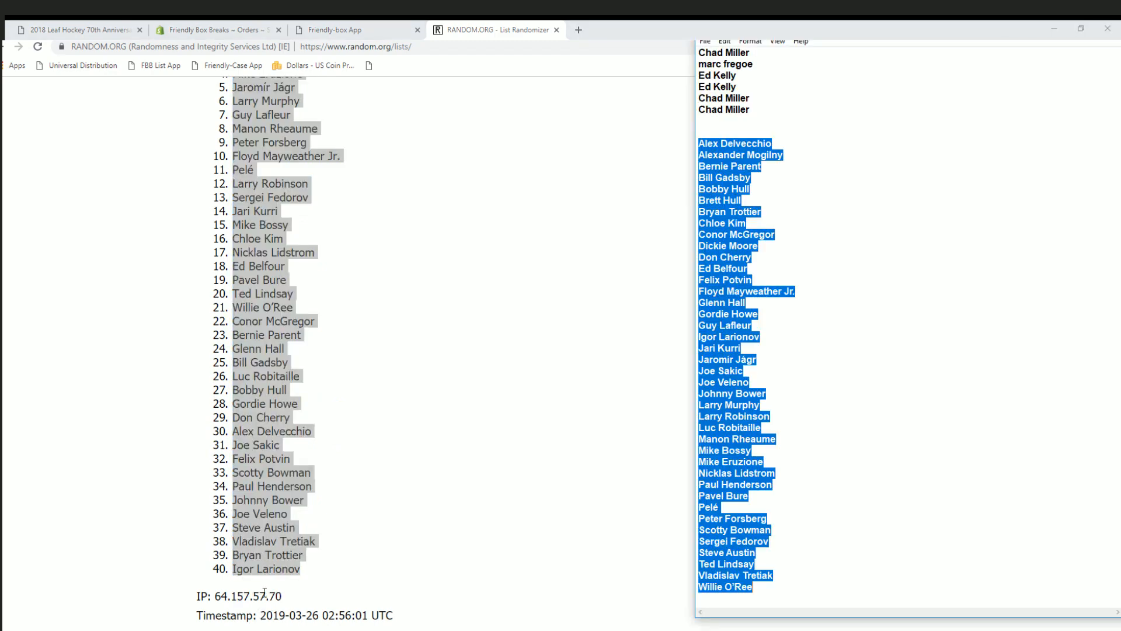
Paste the players into B2 and set columns A:B to the Arial font.
click(352, 30)
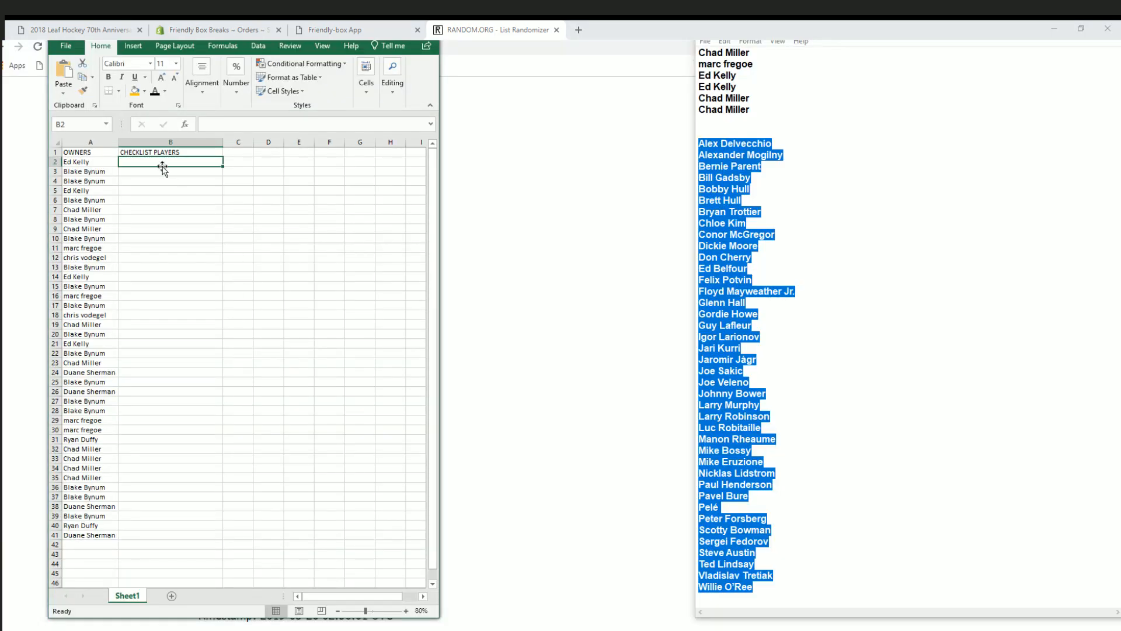
mouse_move(193, 200)
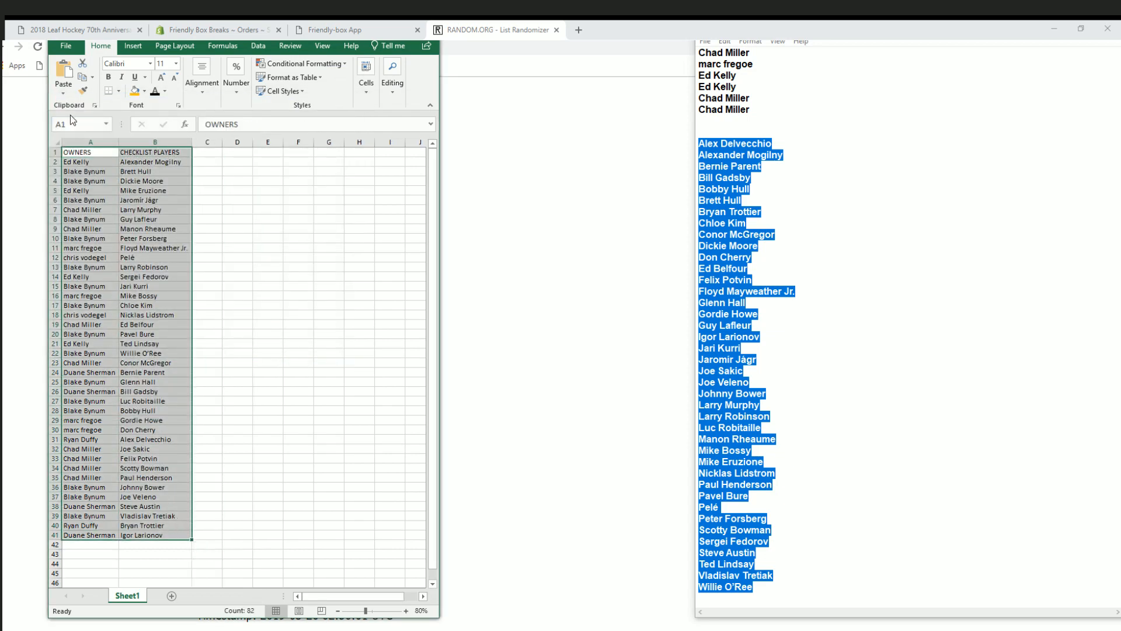
click(151, 63)
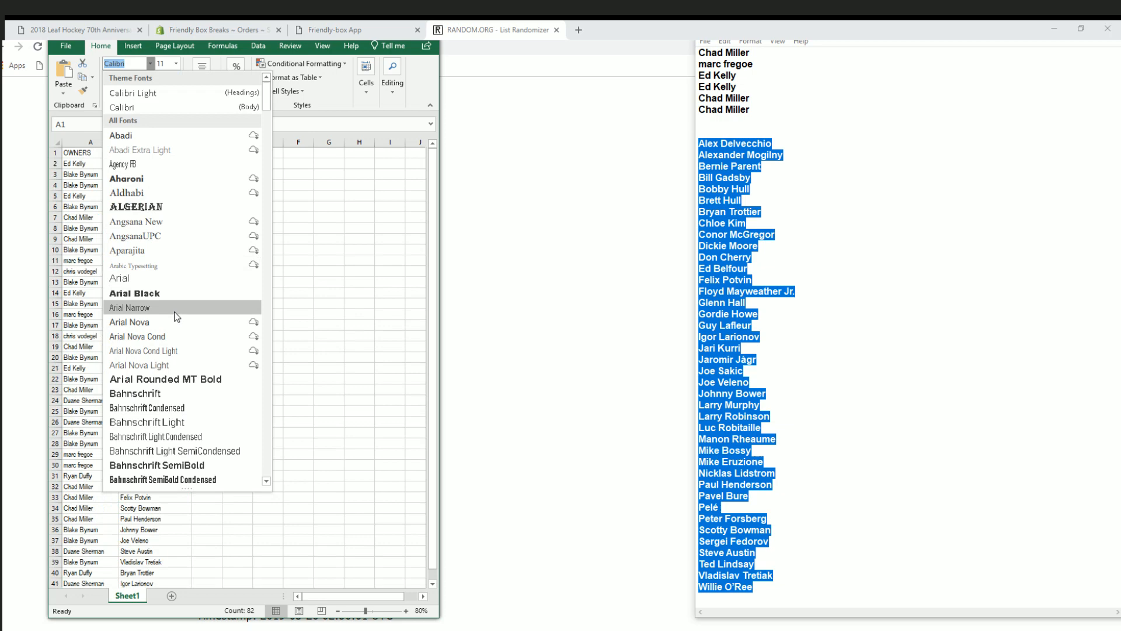
scroll(down, 3)
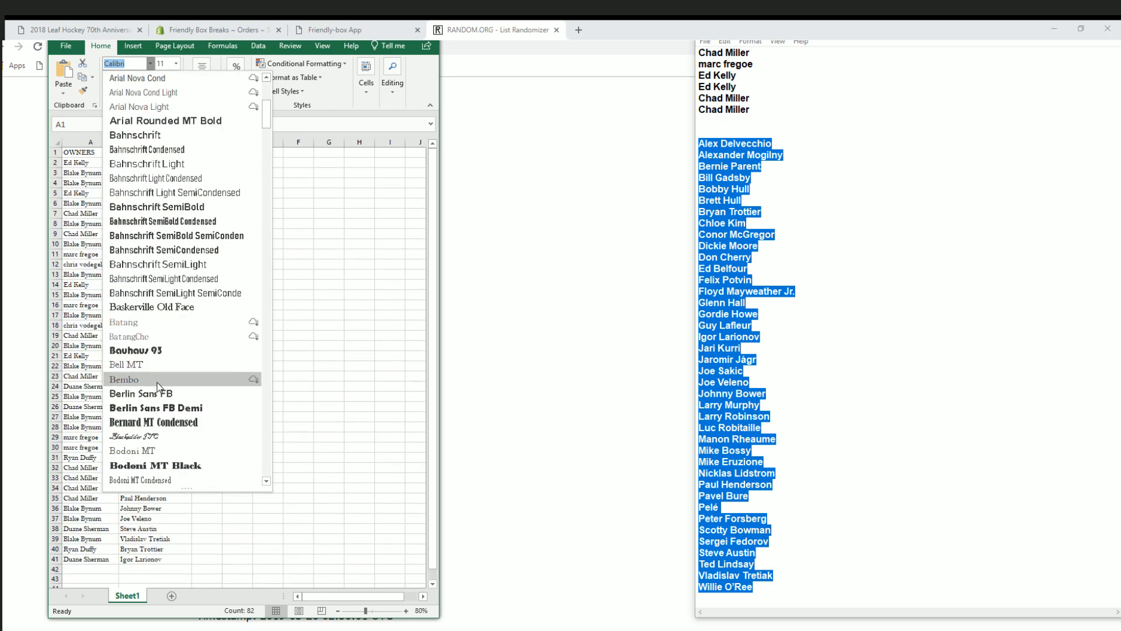
scroll(up, 3)
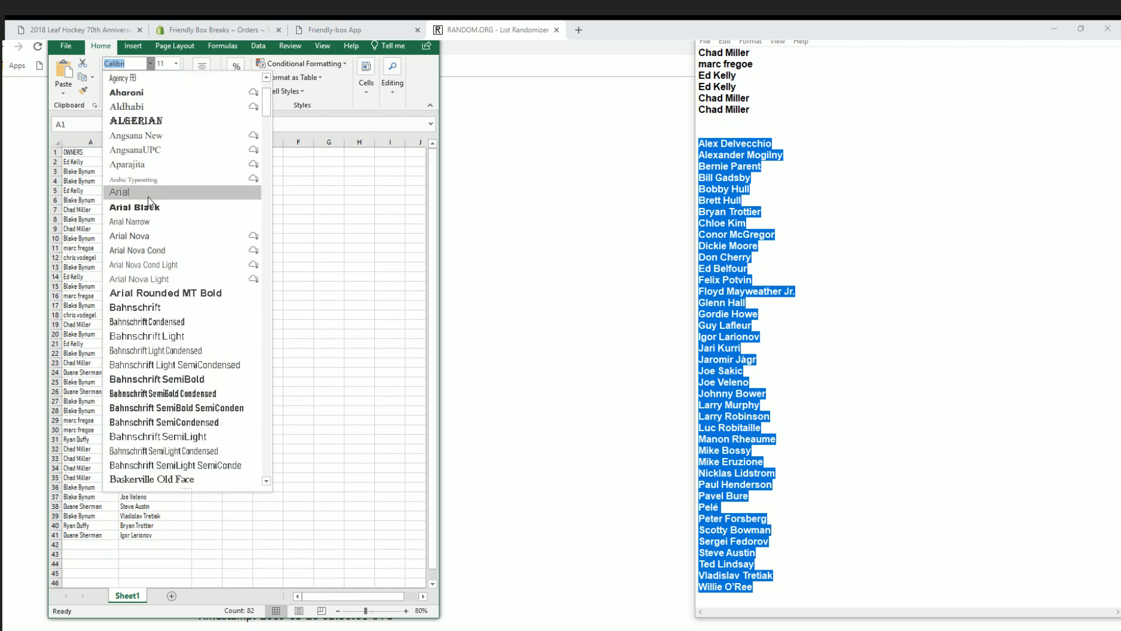
mouse_move(147, 221)
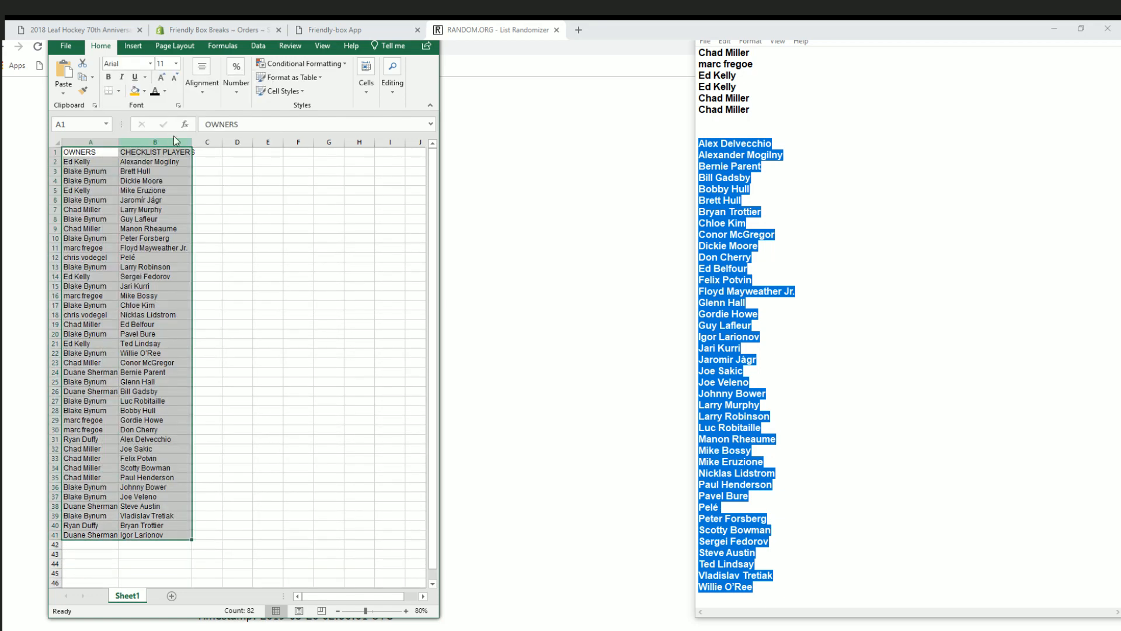
Set both columns to font size 12 and select the owner-player table.
click(176, 63)
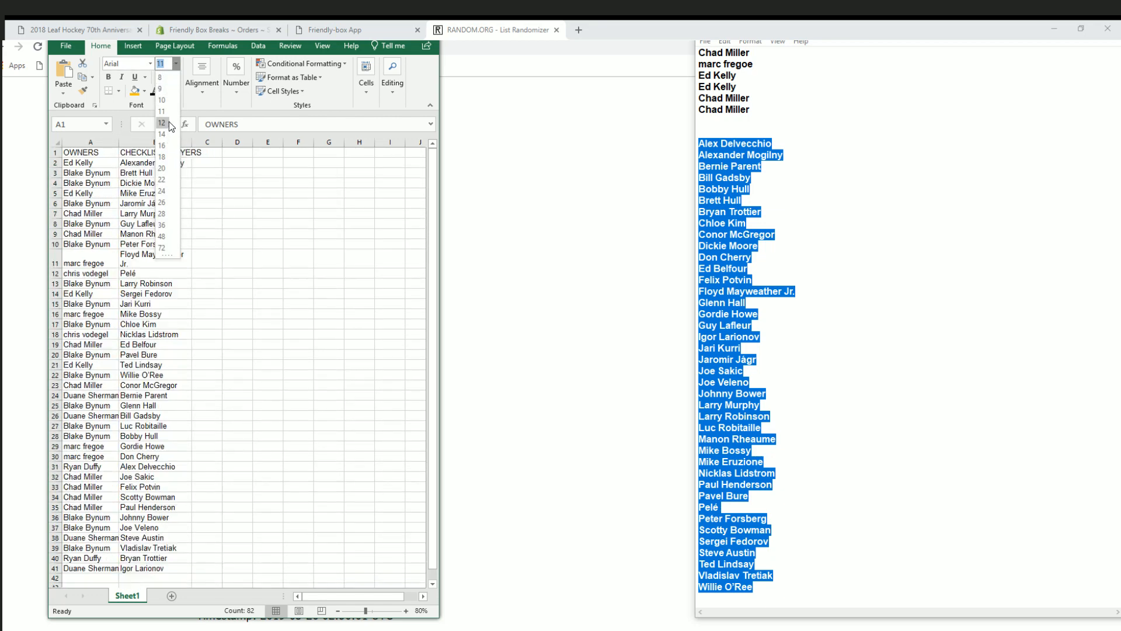
click(161, 123)
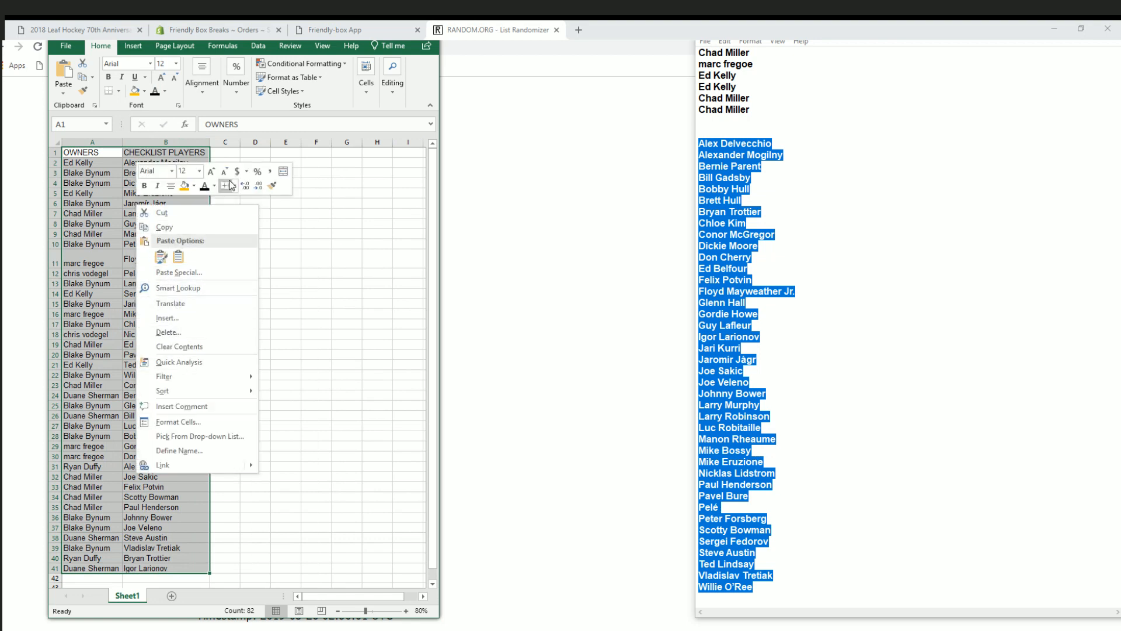
click(160, 255)
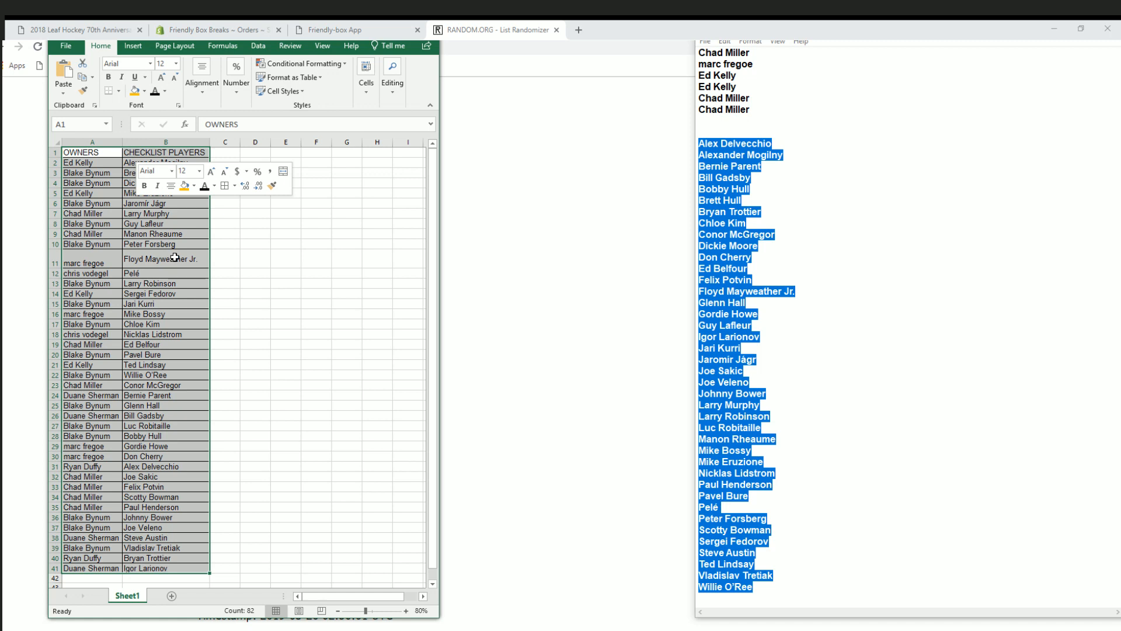
click(165, 258)
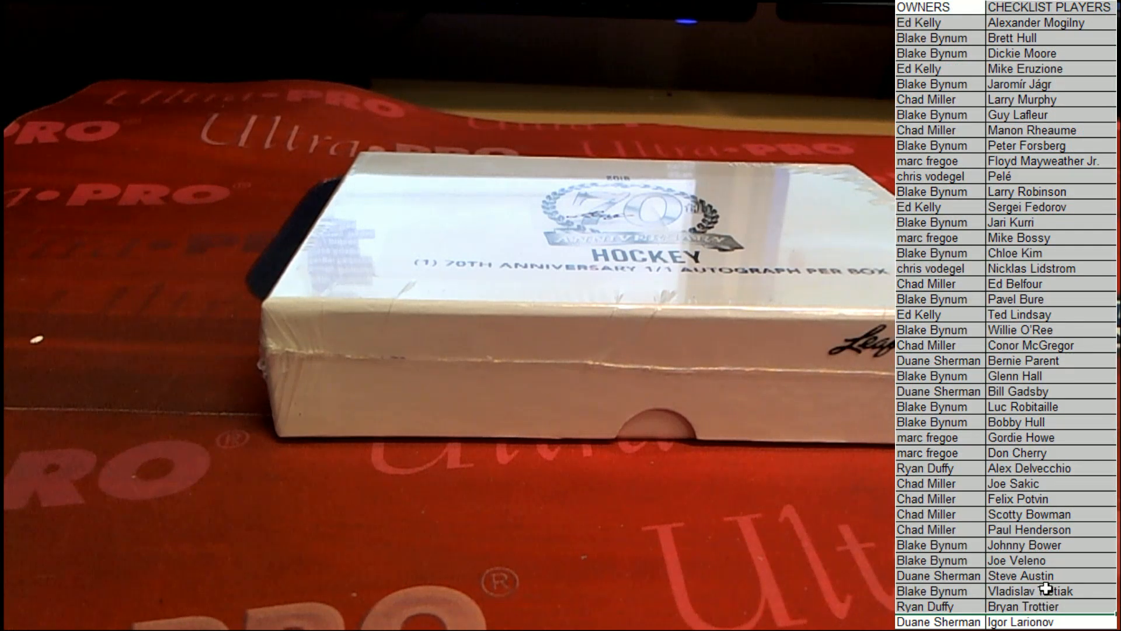
Start a Custom Sort of the table with CHECKLIST PLAYERS as the sort column.
right_click(1034, 590)
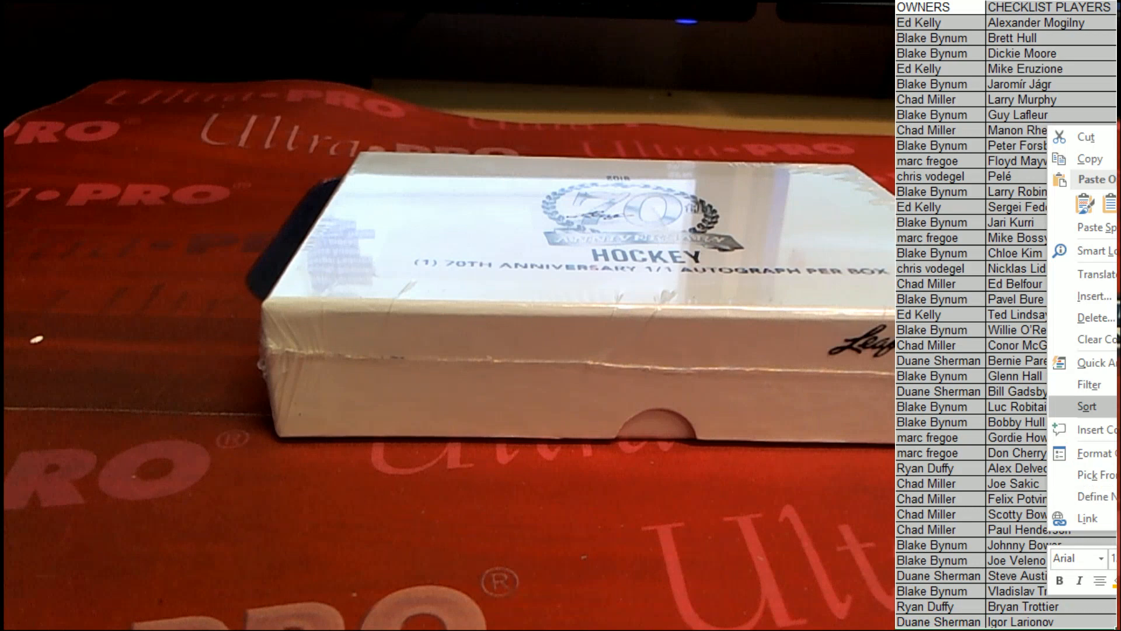
click(1085, 407)
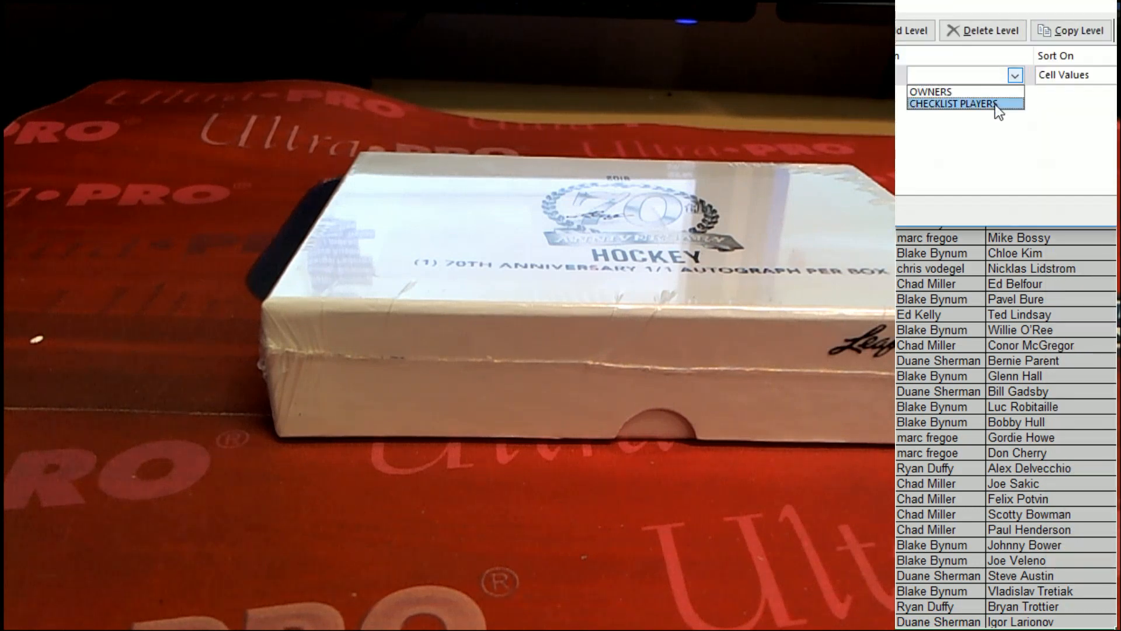